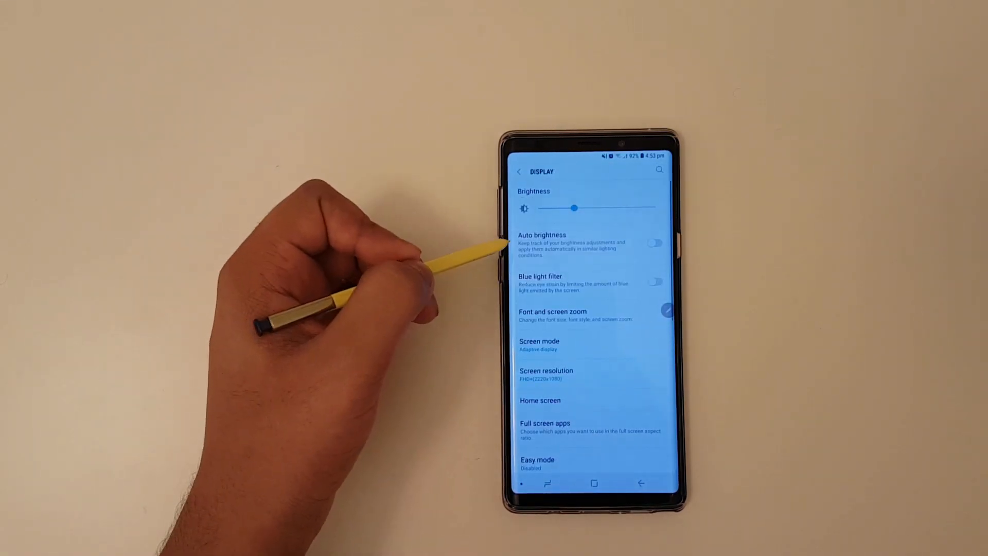
Step: Scroll down in Display settings to reach the Status bar settings page
{"action": "scroll", "scroll_direction": "down", "scroll_amount": 3}
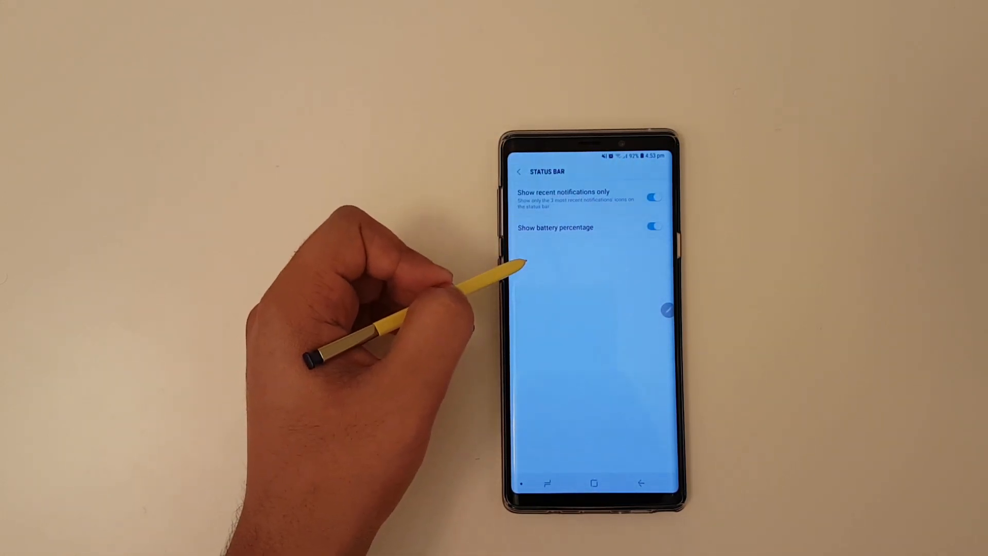
{"action": "left_click", "coordinate": [654, 227]}
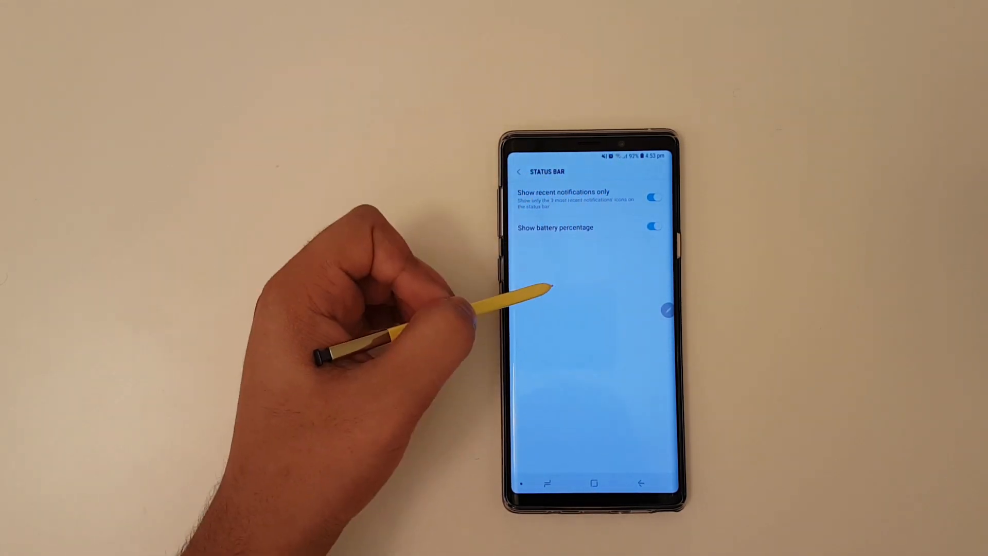
{"action": "mouse_move", "coordinate": [517, 365]}
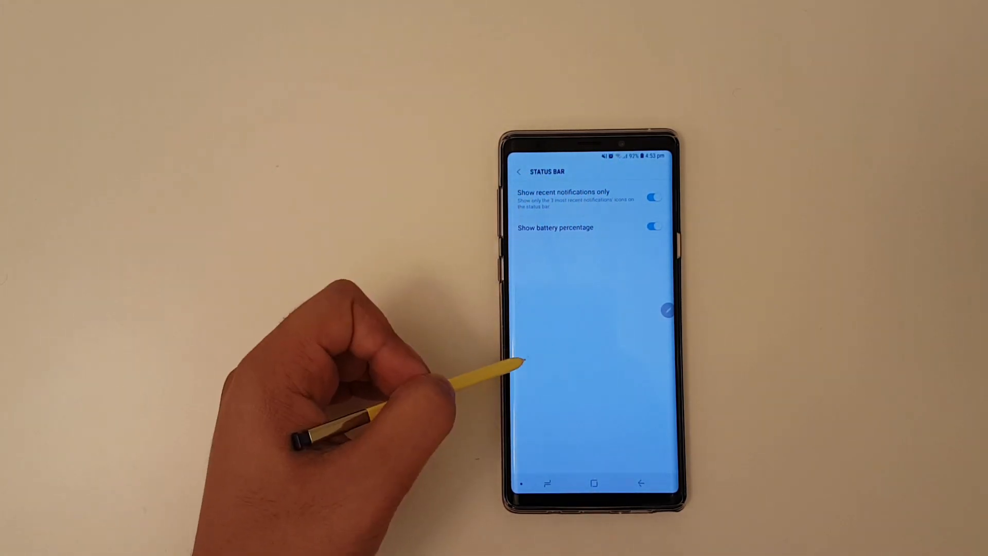